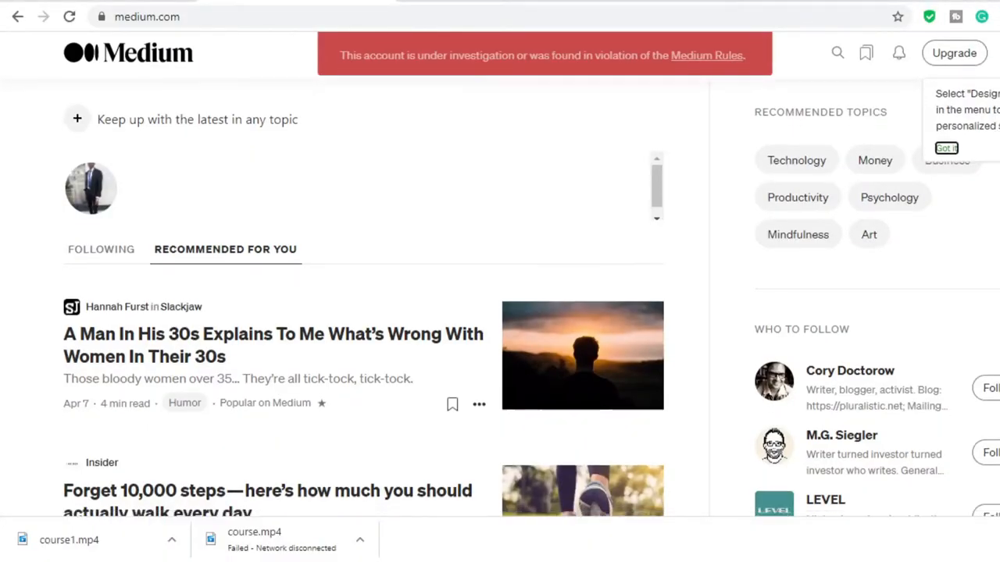
- Scroll the Similarweb medium.com overview through the country map and Traffic Sources (Search 60.49%, Direct 24.55%)
scroll(down, 3)
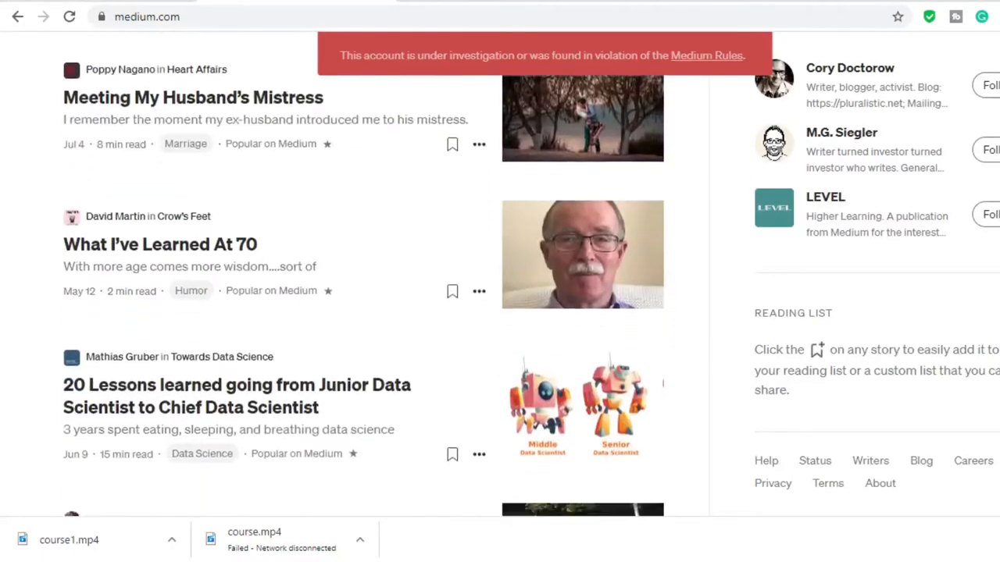
scroll(down, 3)
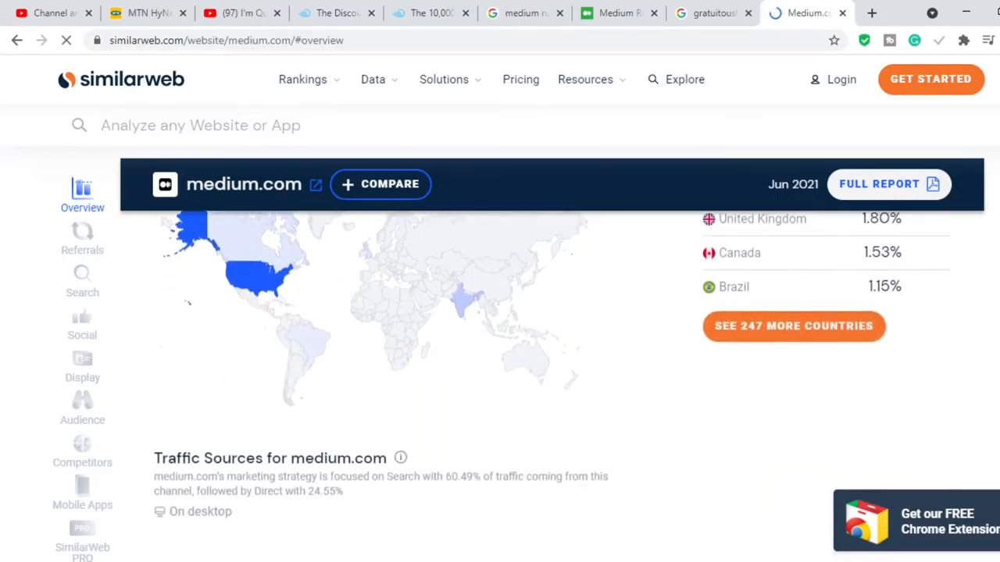
scroll(down, 3)
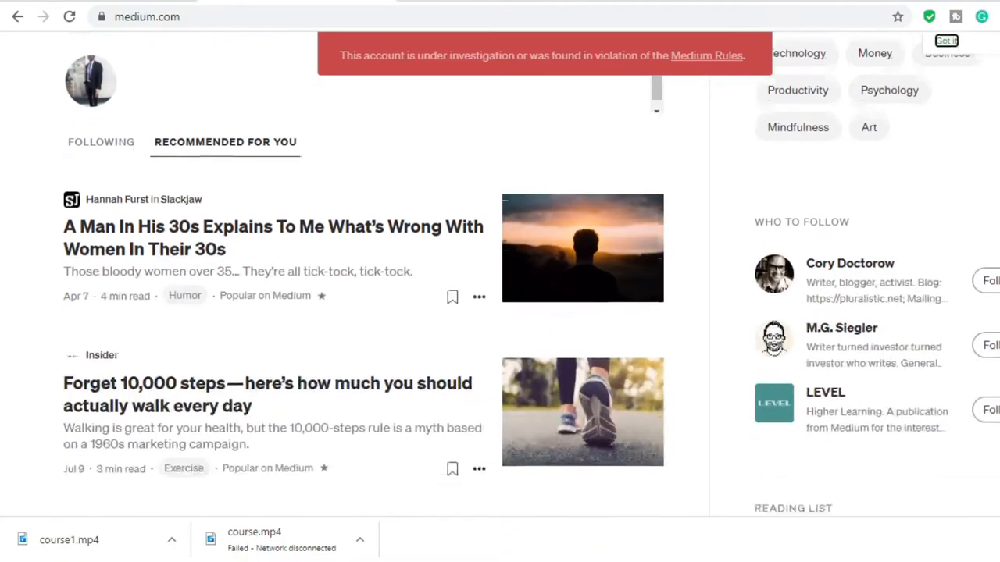
- Scroll the Medium Rules page down to the Spam or Site Misuse section
scroll(down, 3)
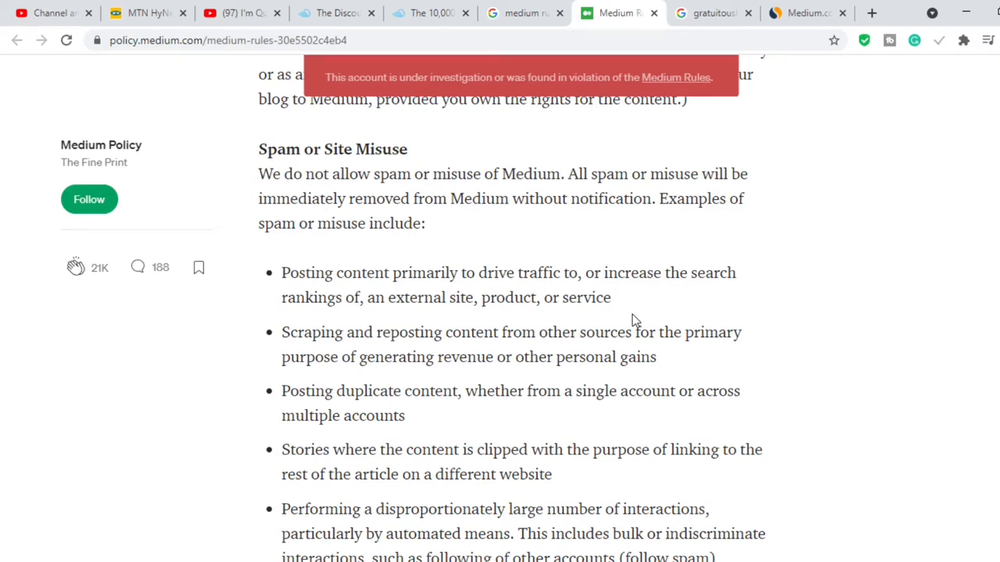
mouse_move(650, 322)
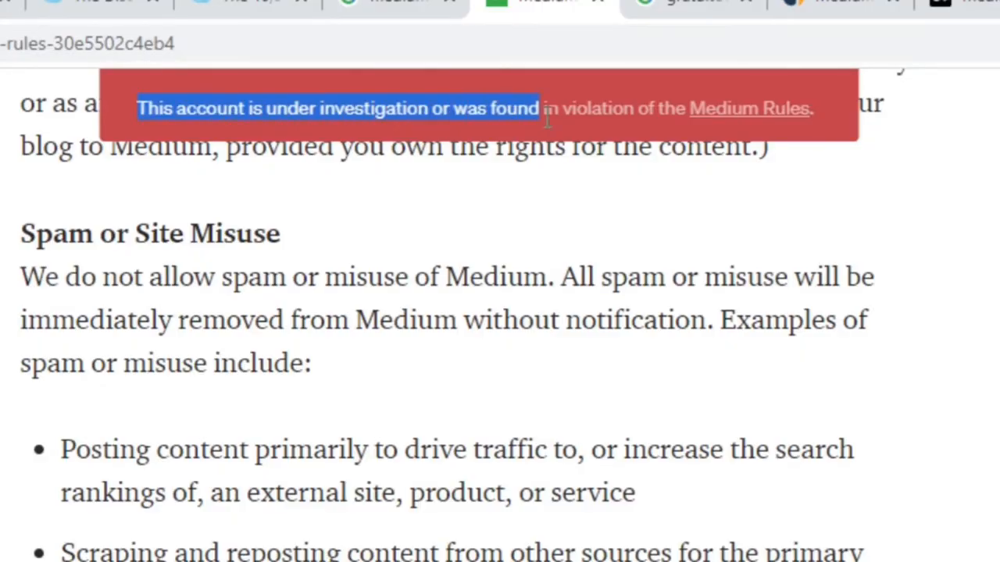
drag(547, 108, 812, 108)
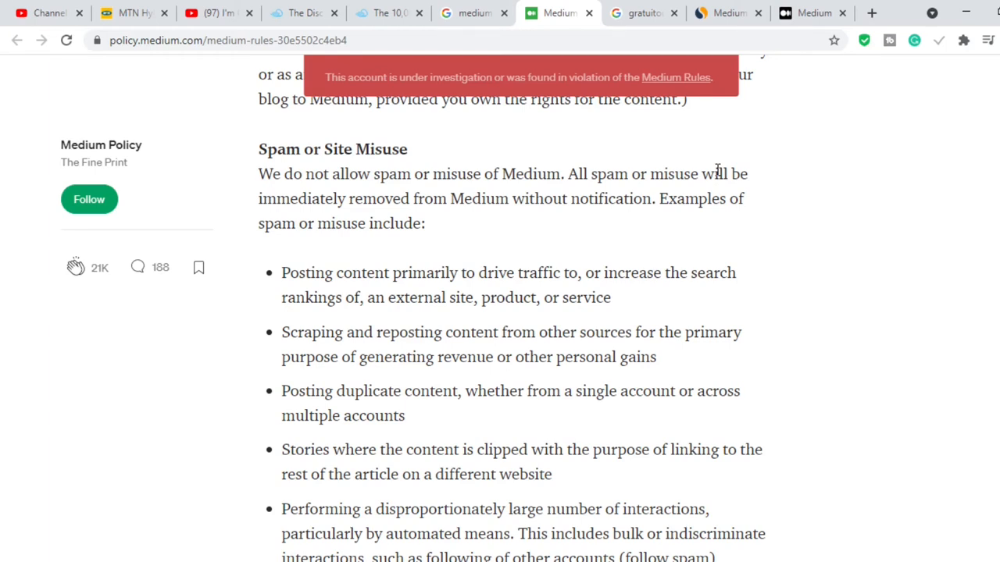
mouse_move(737, 147)
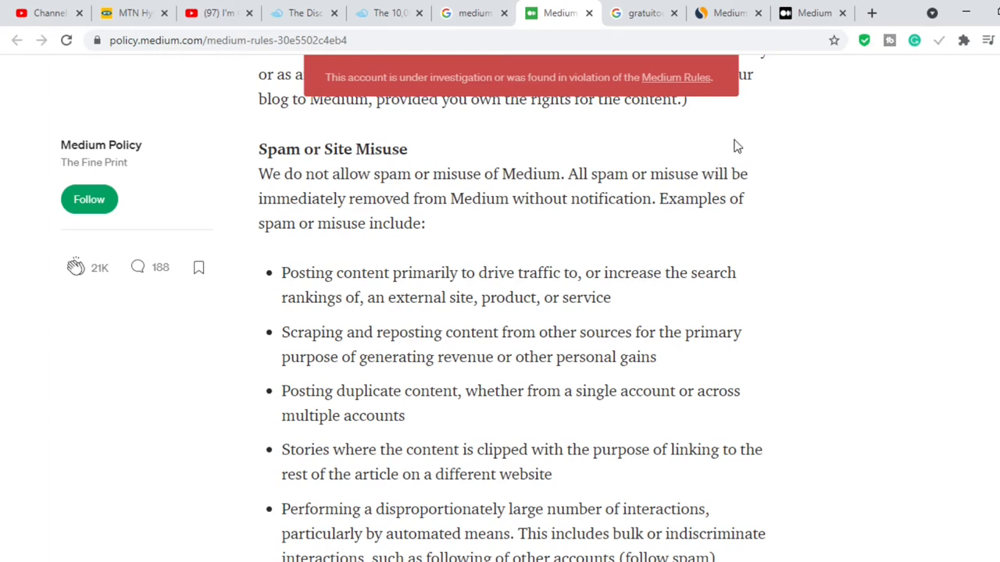
- Open sites.google.com in a new tab and dismiss the welcome message to reach the templates
click(871, 13)
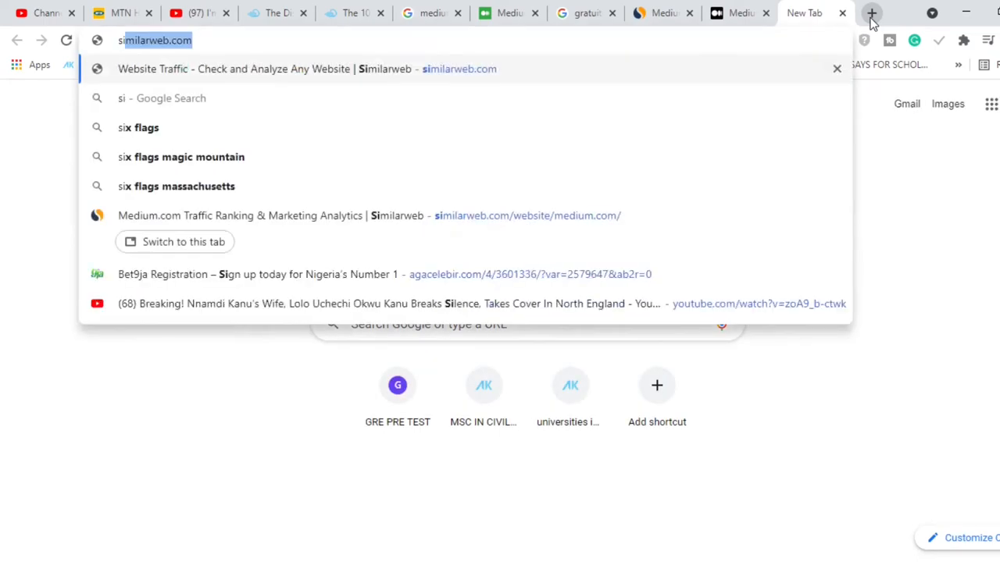
text(site.google.com/new)
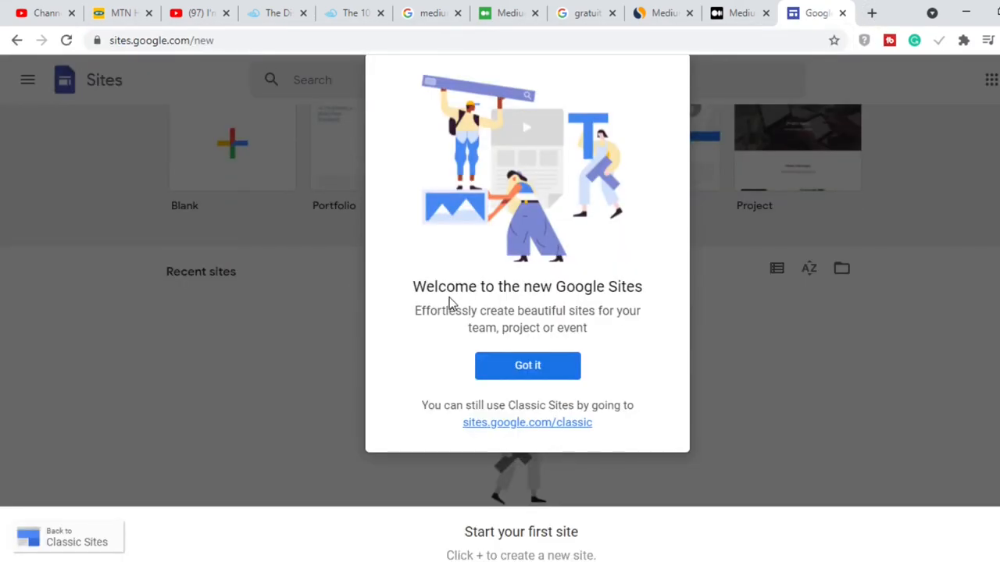
click(527, 364)
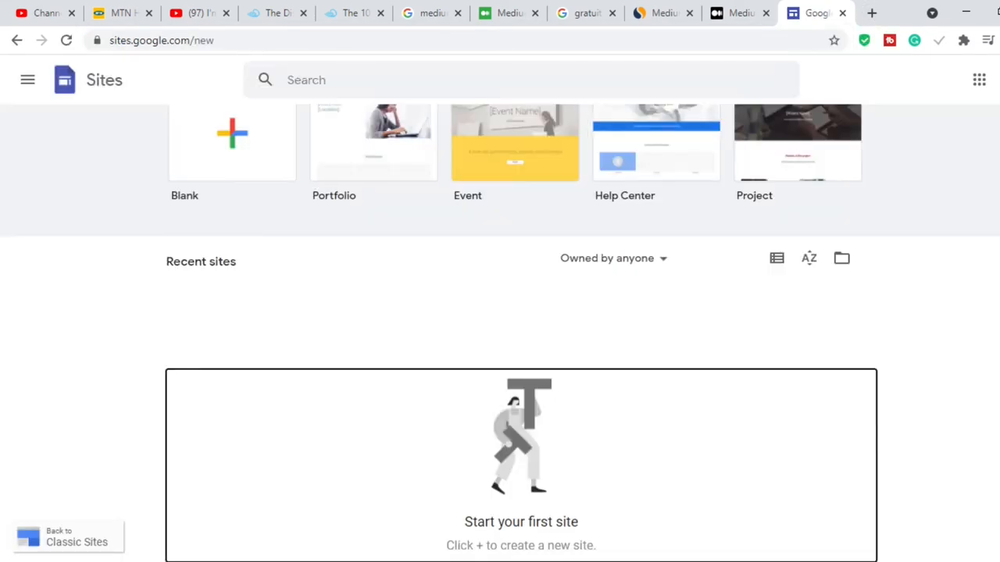